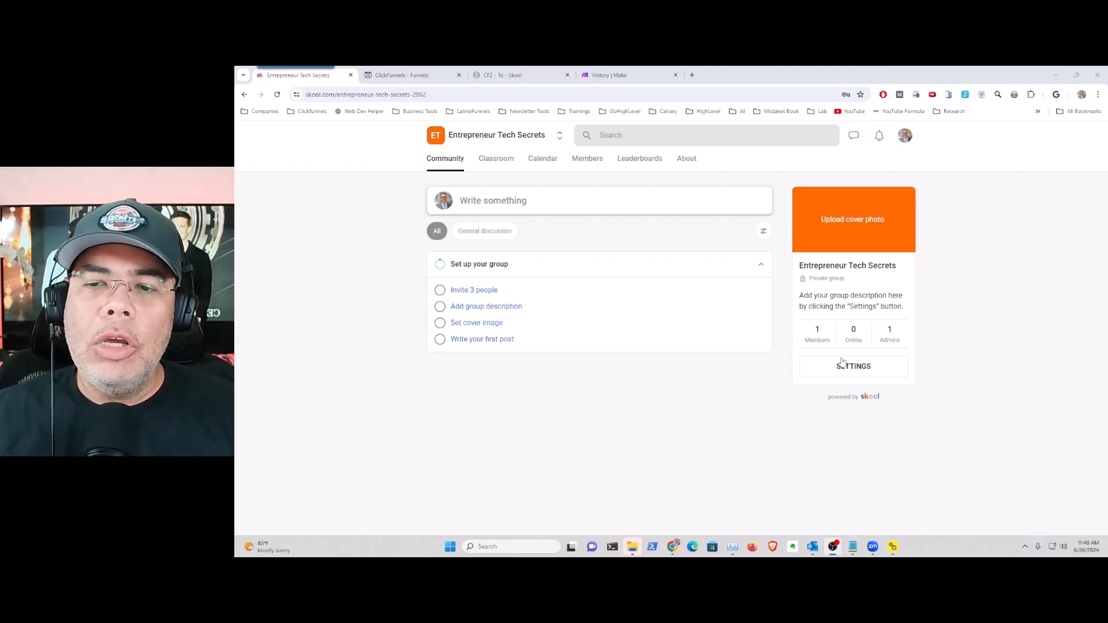
# Show the Entrepreneur Tech Secrets group's plugins list with Webhook marked On.
pyautogui.click(852, 366)
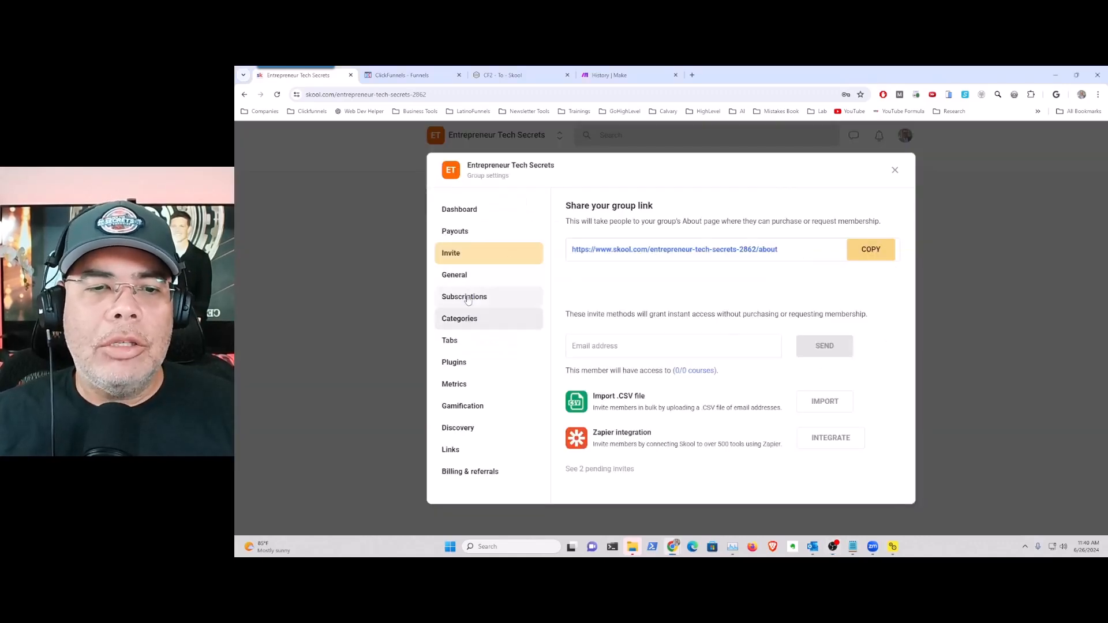
pyautogui.click(454, 361)
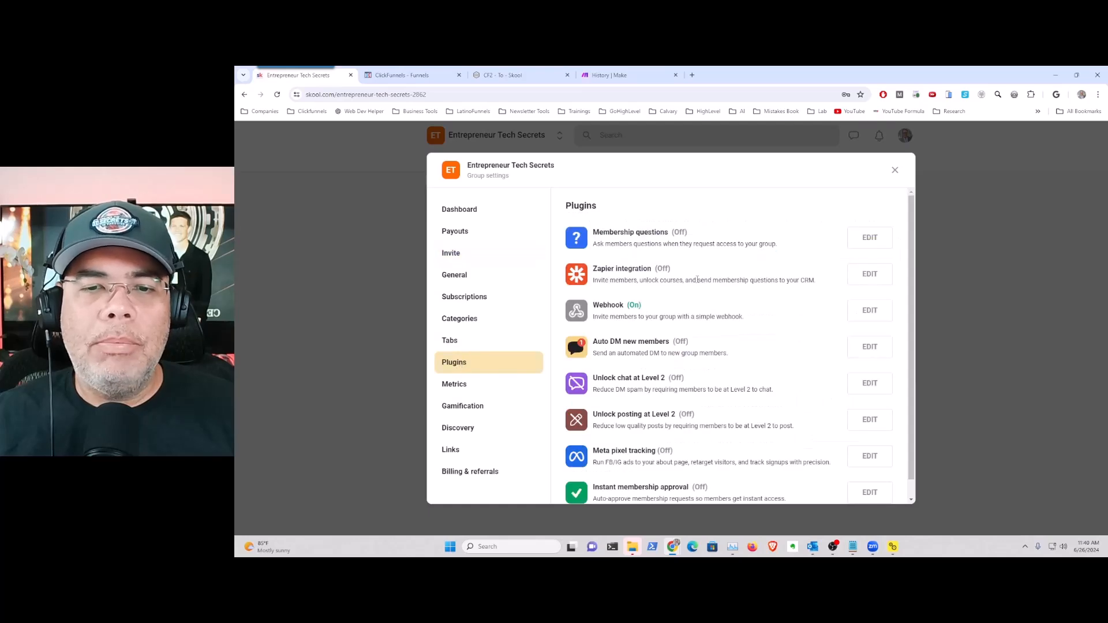
pyautogui.moveTo(720, 193)
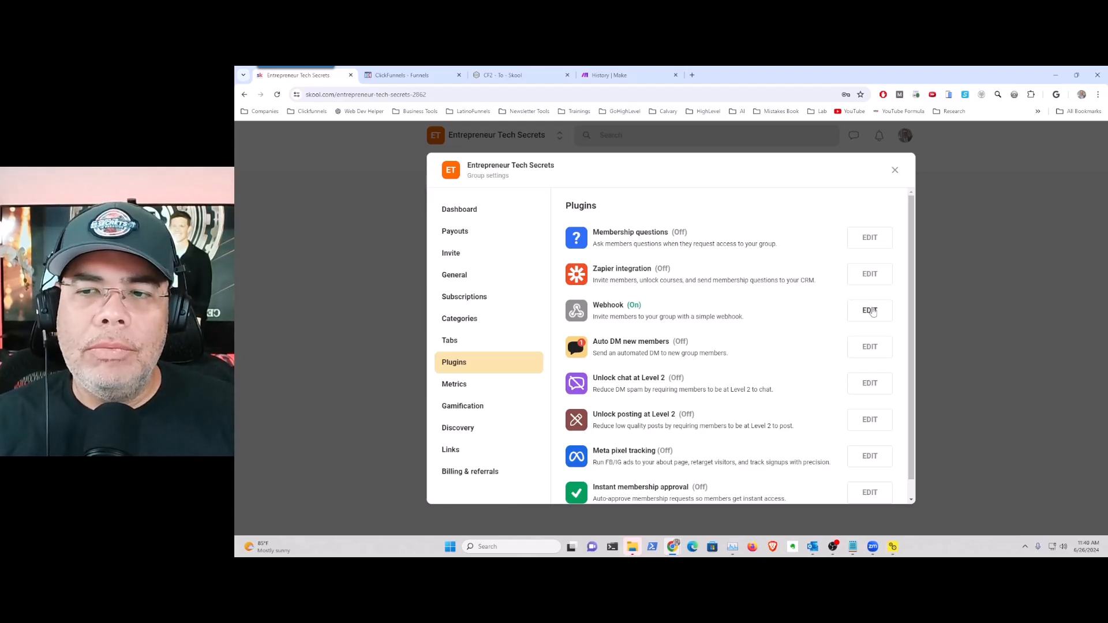
# Open the Webhook plugin settings, toggle it off and back on, and view its URL.
pyautogui.click(869, 310)
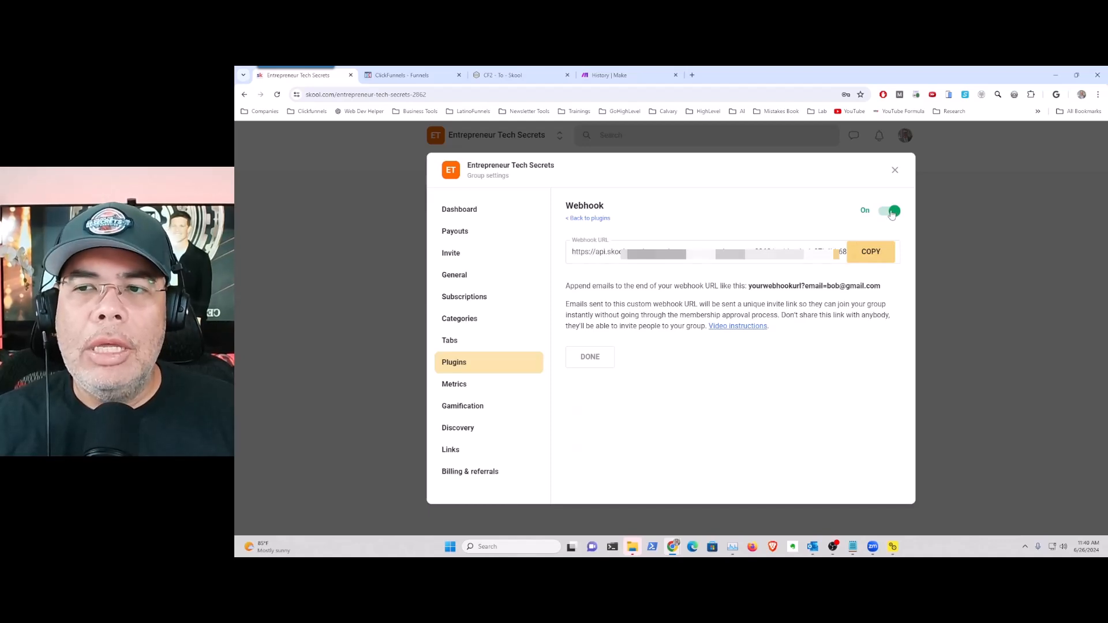
pyautogui.click(888, 210)
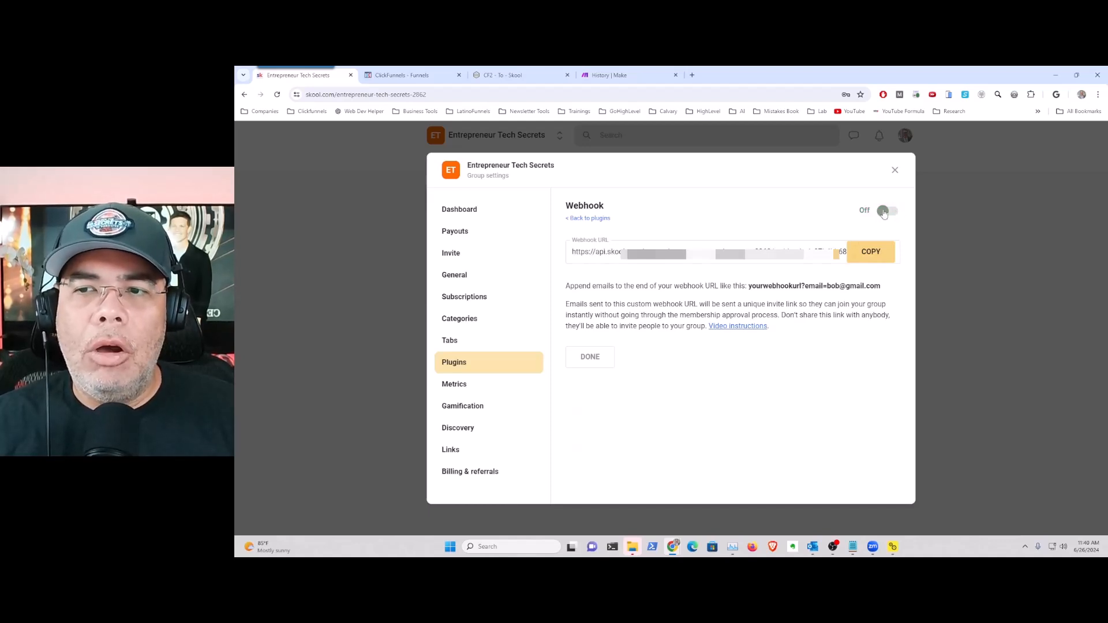
pyautogui.click(888, 210)
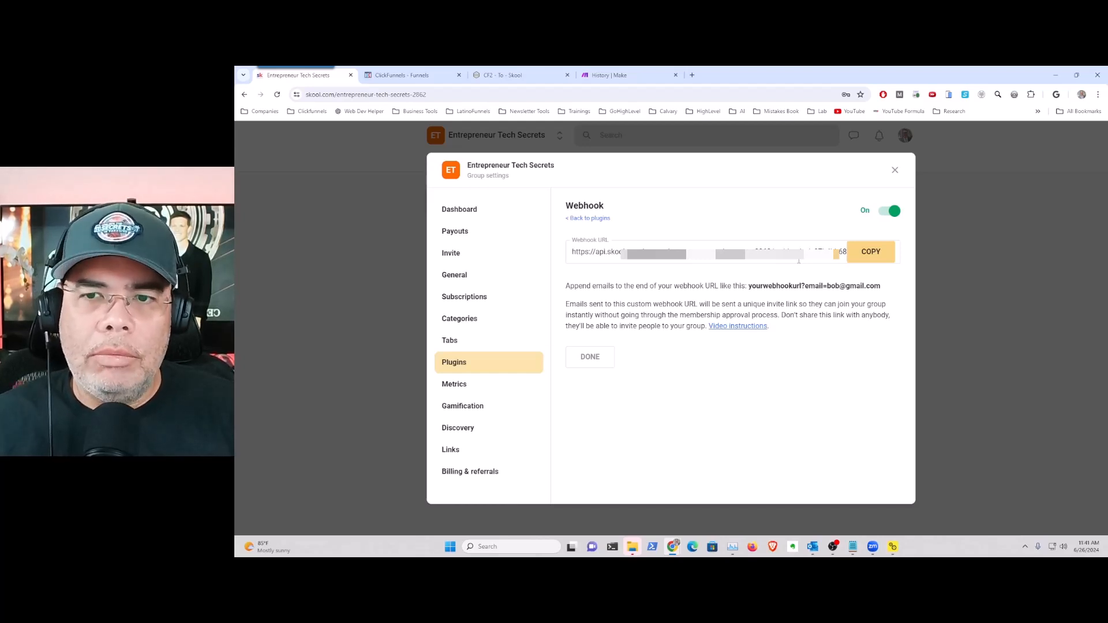
pyautogui.click(868, 251)
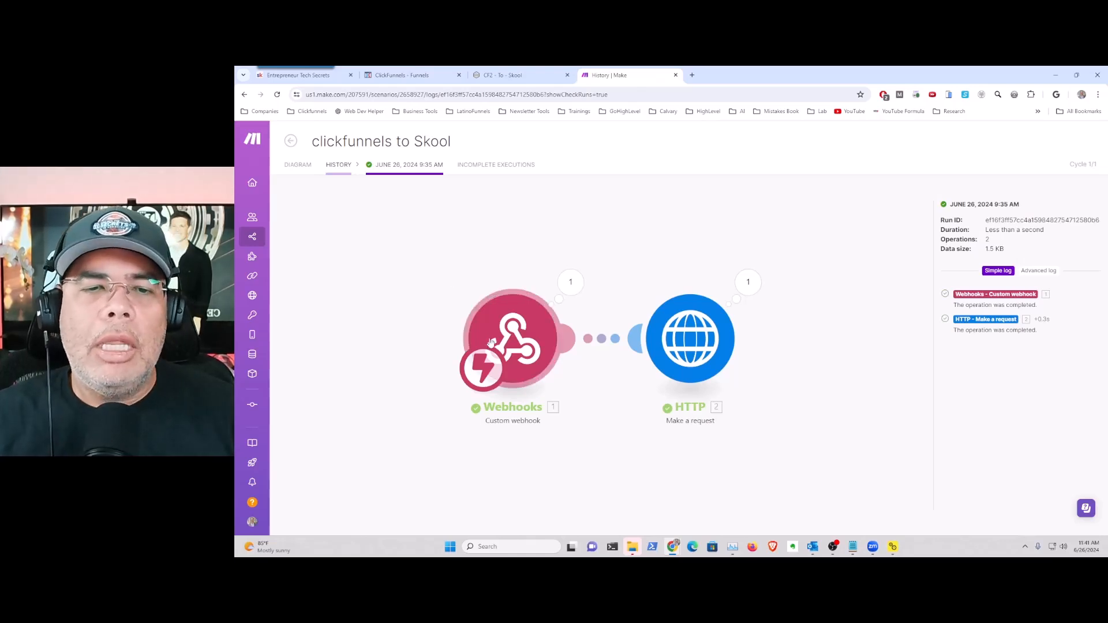
# Open the clickfunnels to Skool scenario for editing and copy the custom webhook address.
pyautogui.click(513, 339)
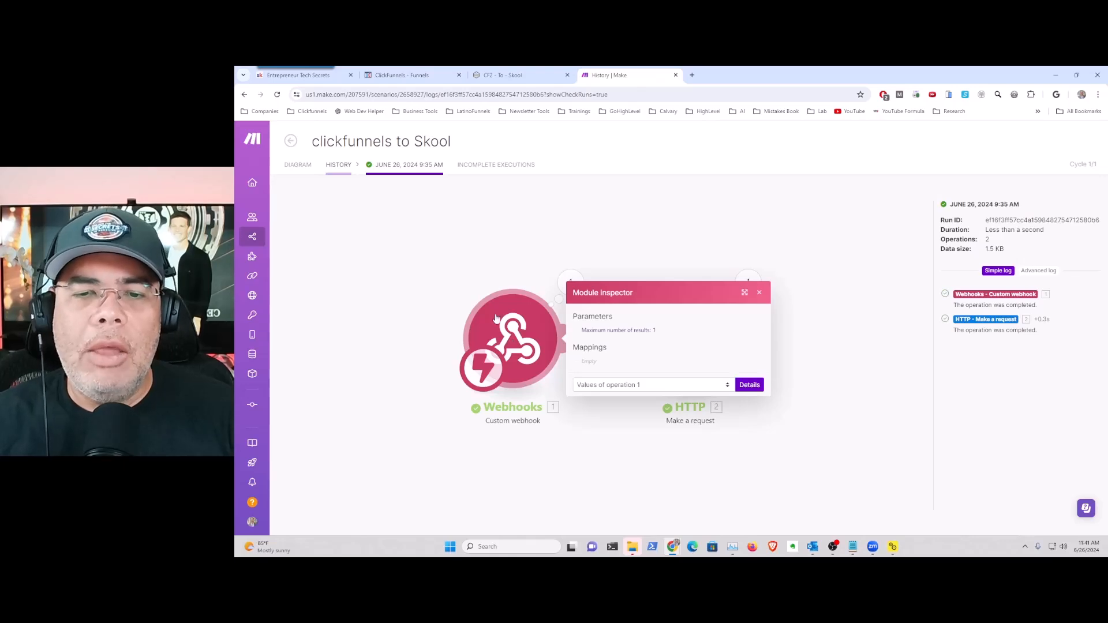
pyautogui.click(759, 292)
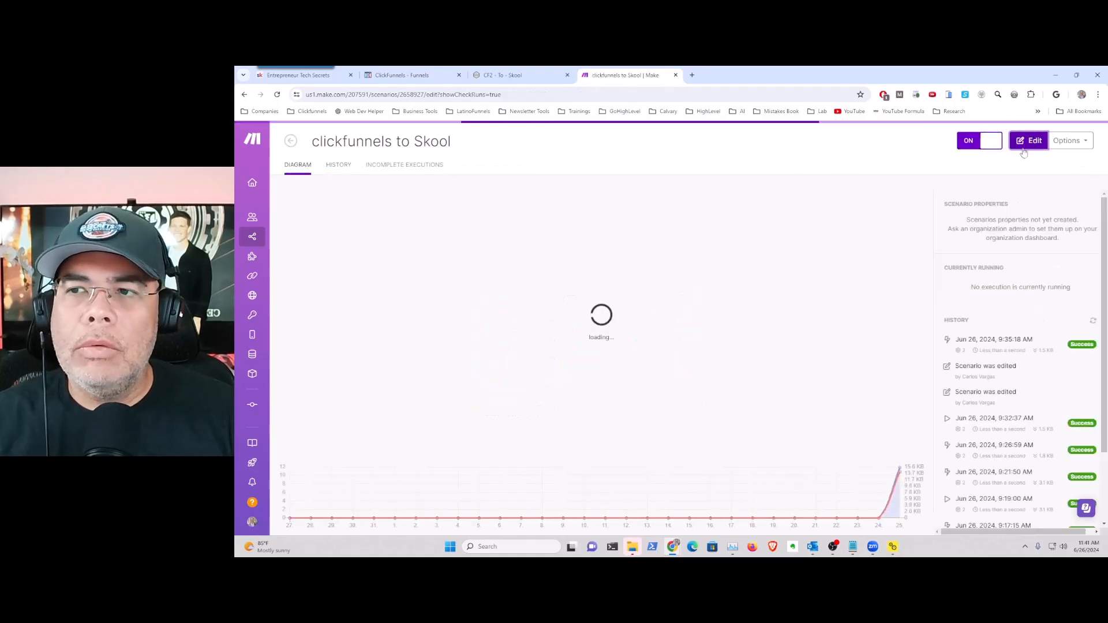
pyautogui.click(1028, 140)
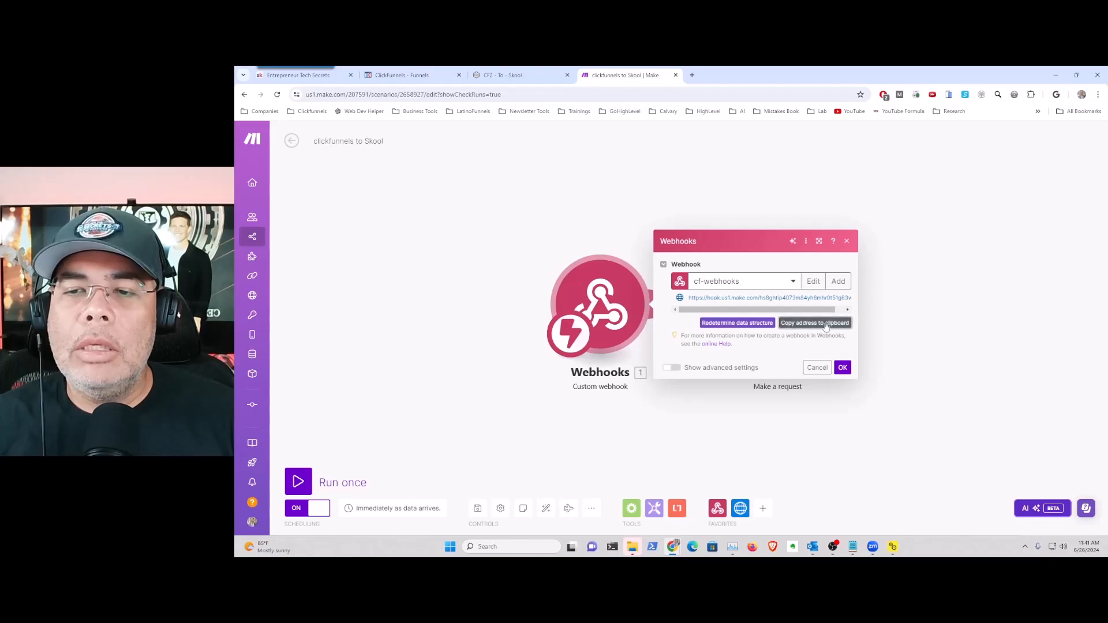
pyautogui.click(401, 75)
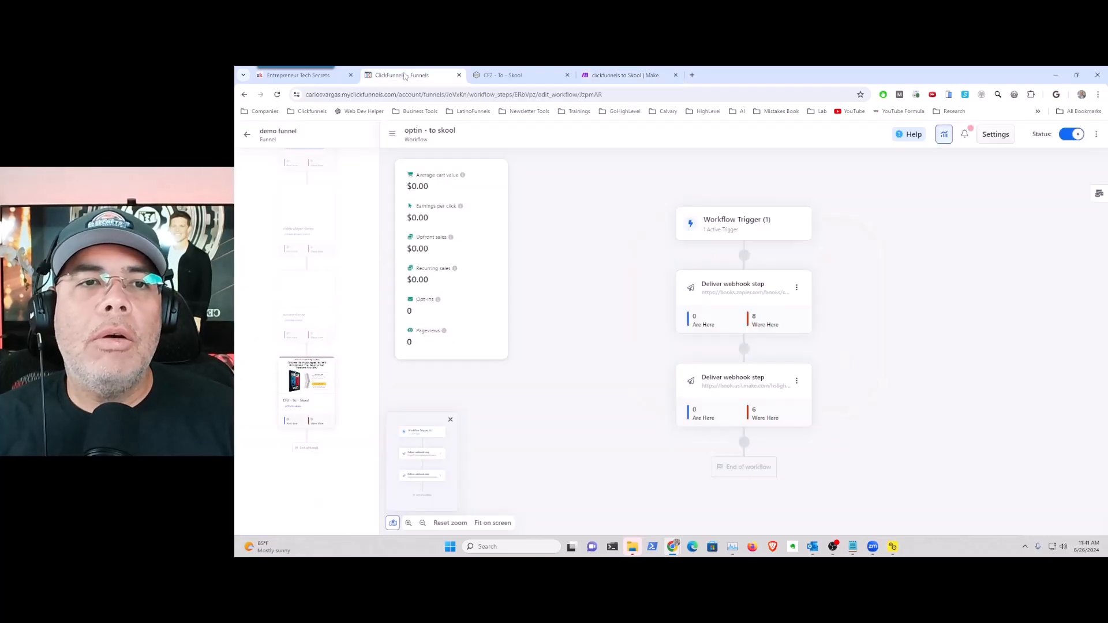
pyautogui.moveTo(627, 236)
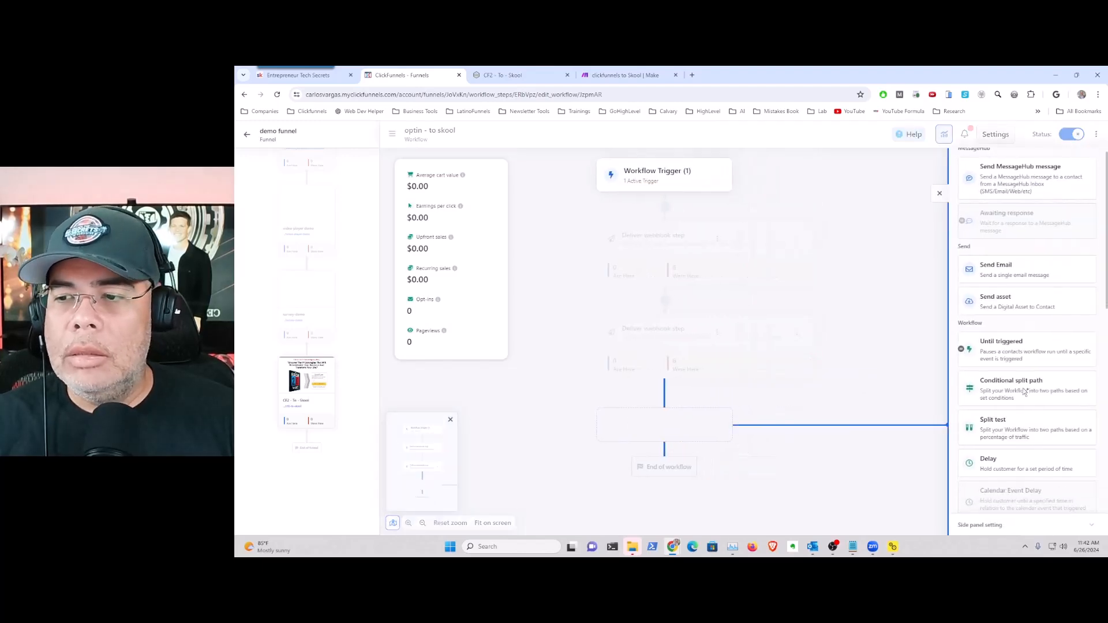
# Browse the ClickFunnels add-step actions, close the panel, and return to the Make scenario.
pyautogui.scroll(-3)
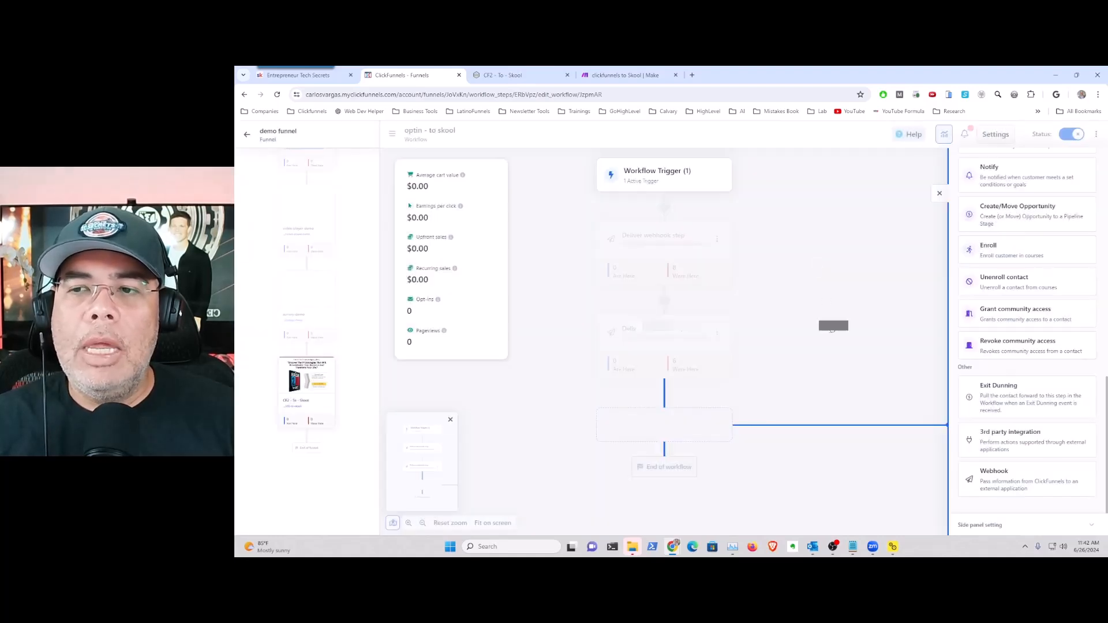
pyautogui.click(939, 193)
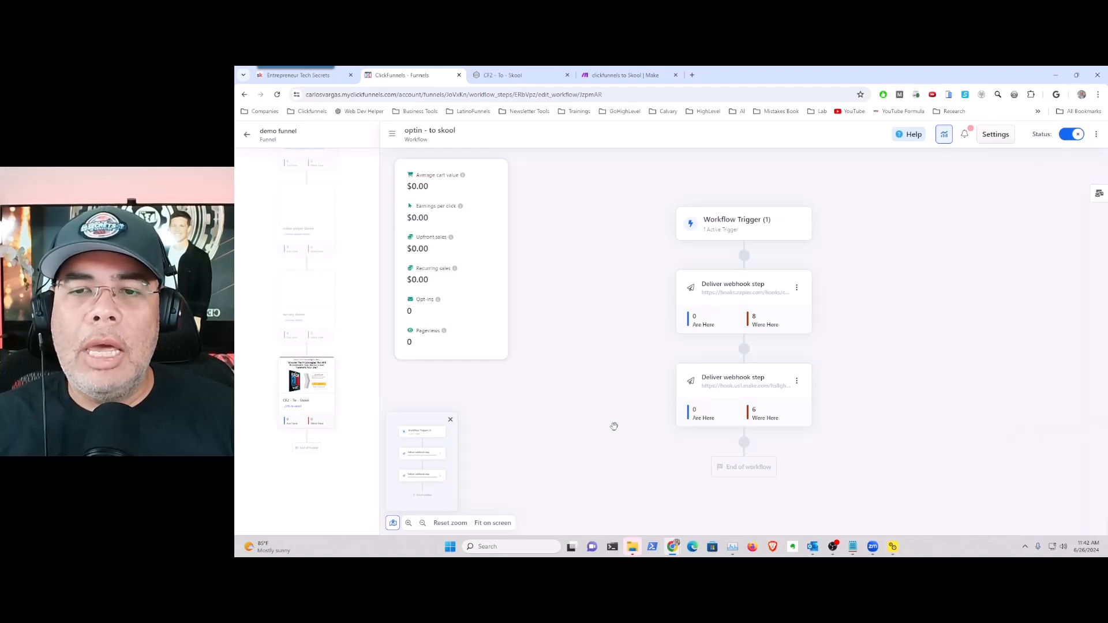
pyautogui.click(520, 75)
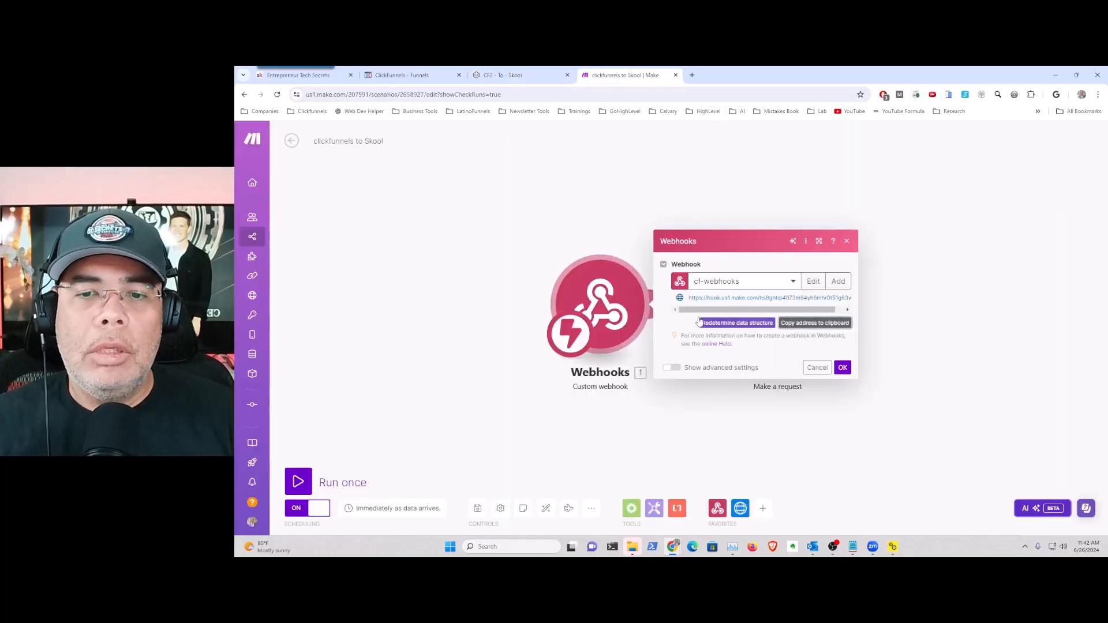
# Review the HTTP module's Skool POST URL, then run the scenario once to await data.
pyautogui.click(842, 367)
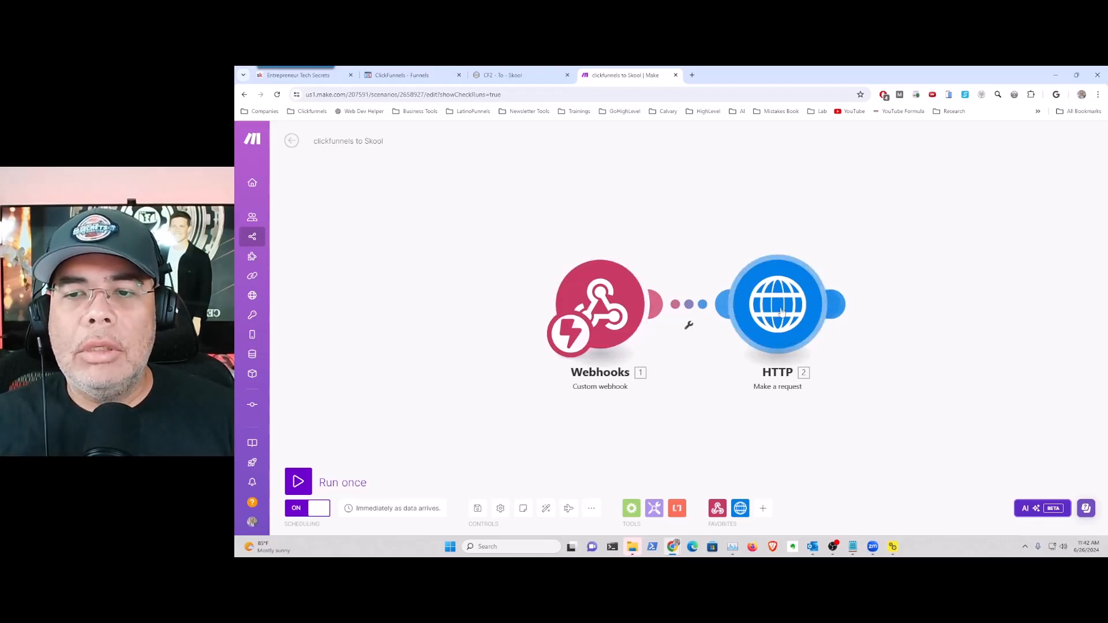
pyautogui.click(778, 303)
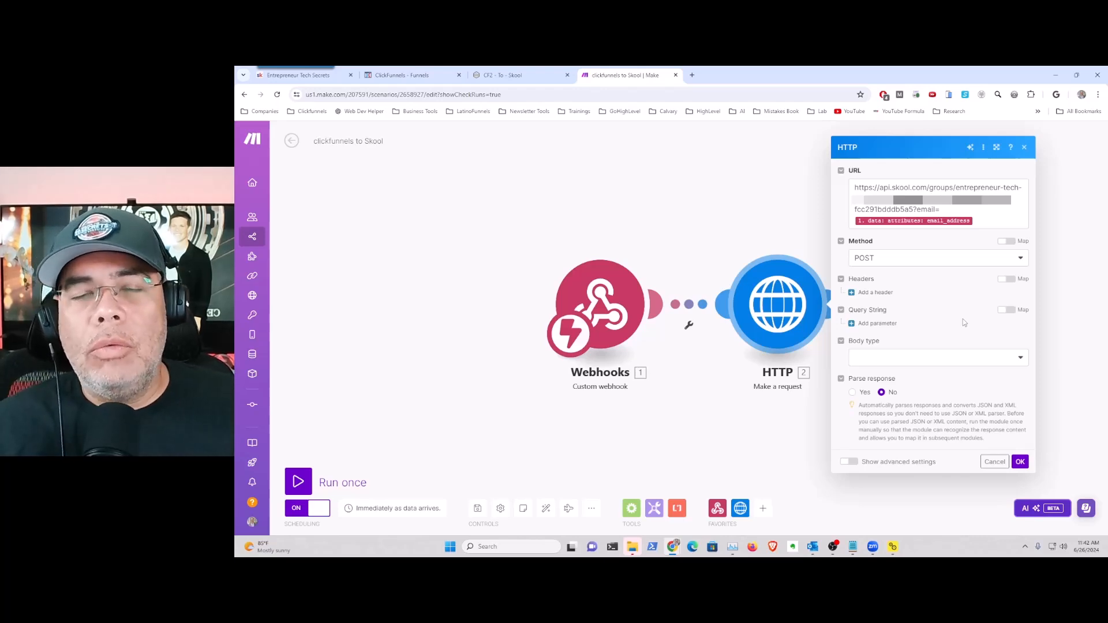
pyautogui.moveTo(880, 245)
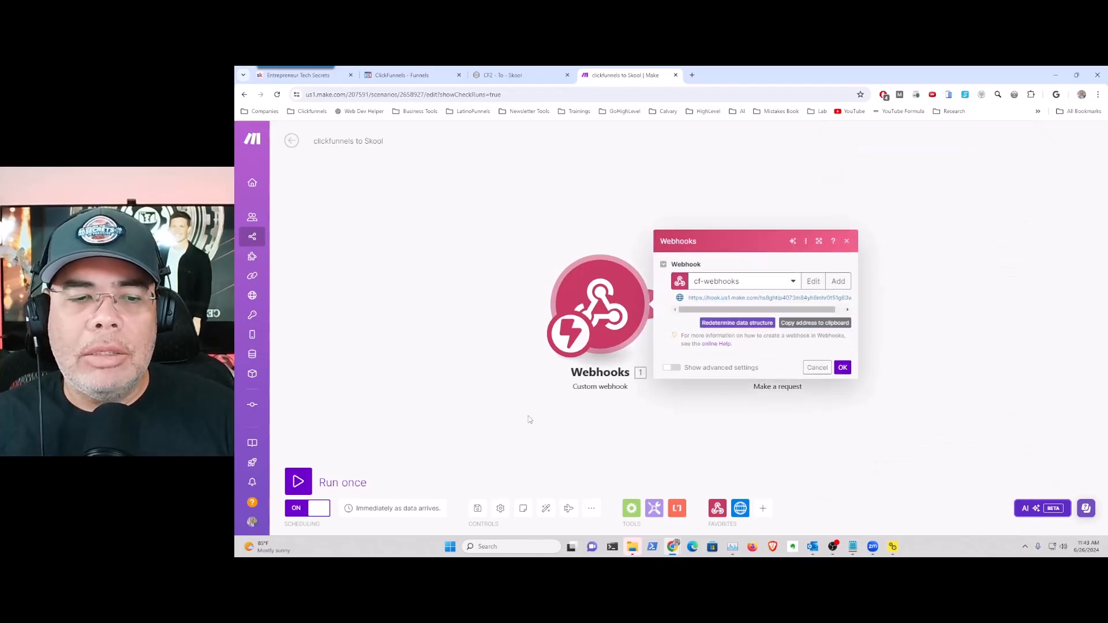
pyautogui.click(297, 481)
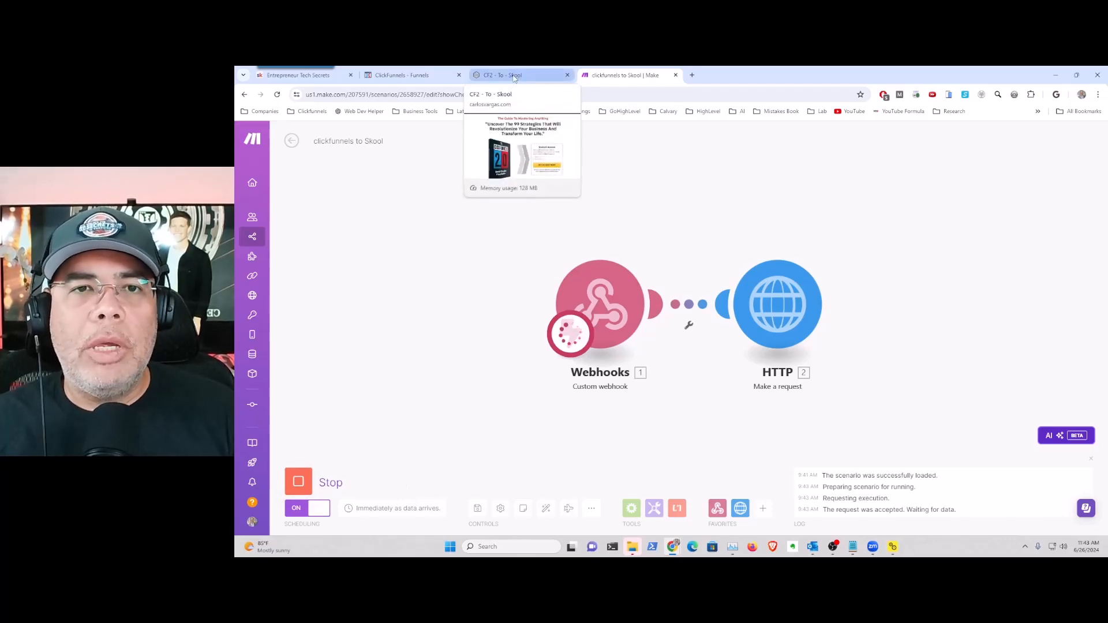
# Visit the CF2 - To - Skool opt-in page and check the completed run in Make's log.
pyautogui.click(521, 75)
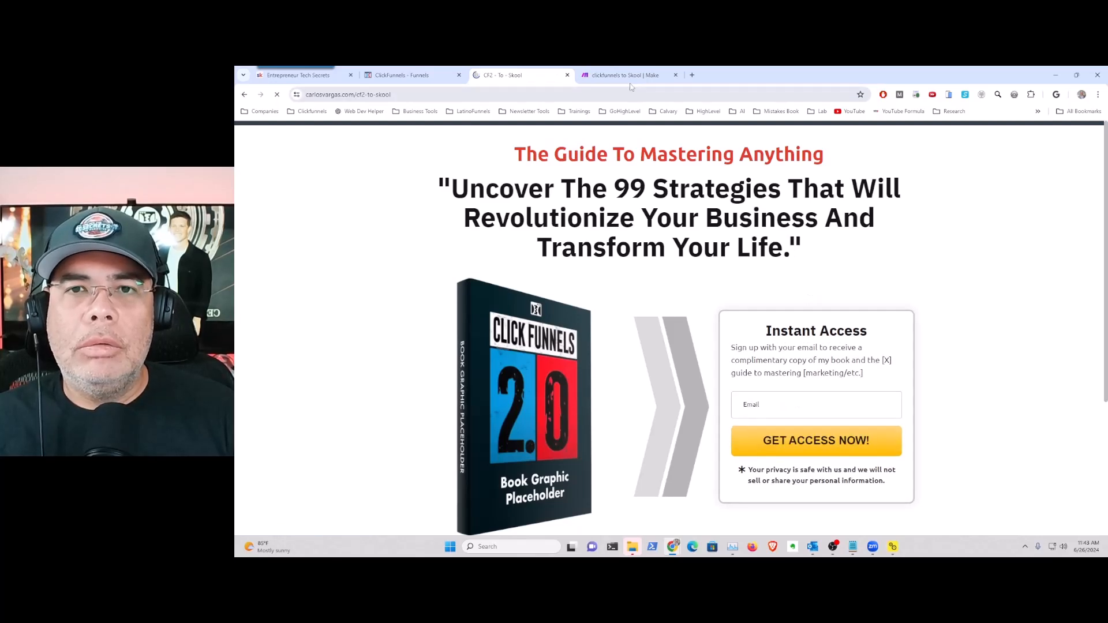
pyautogui.click(628, 75)
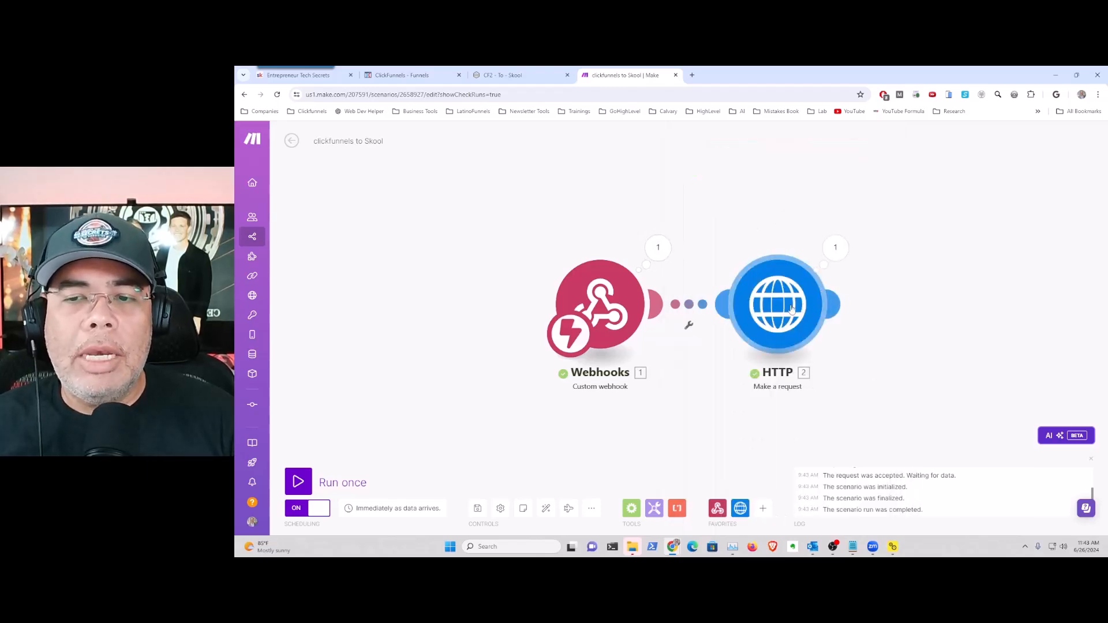
# Switch to the Skool tab showing the group's Webhook plugin settings and URL.
pyautogui.click(777, 304)
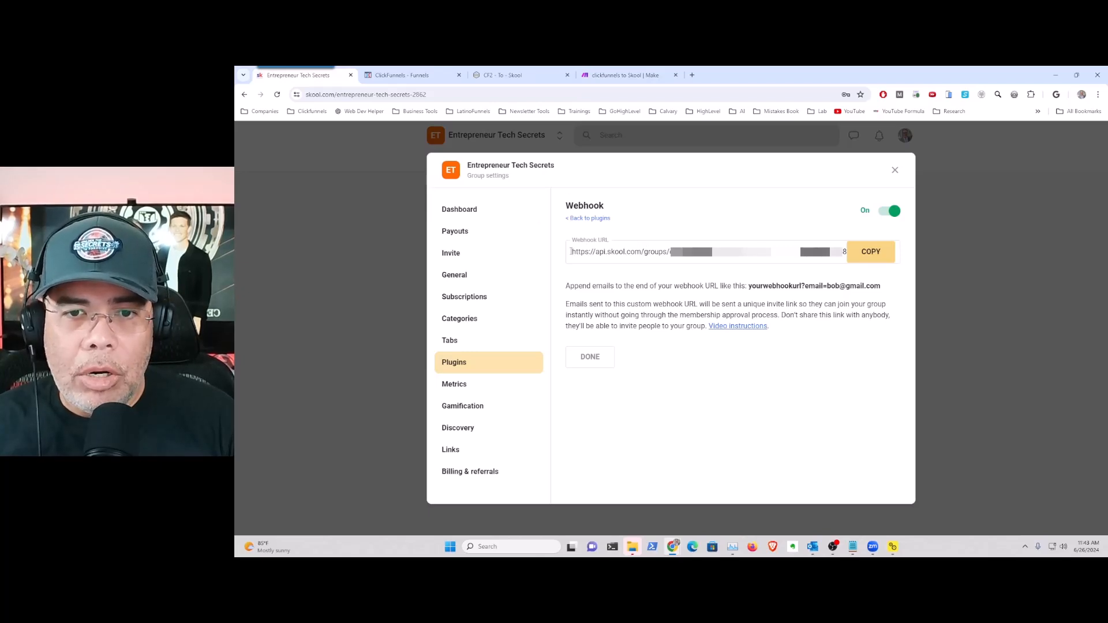
# Copy the Skool webhook URL and return to the Make scenario to map it into the HTTP module.
pyautogui.click(870, 252)
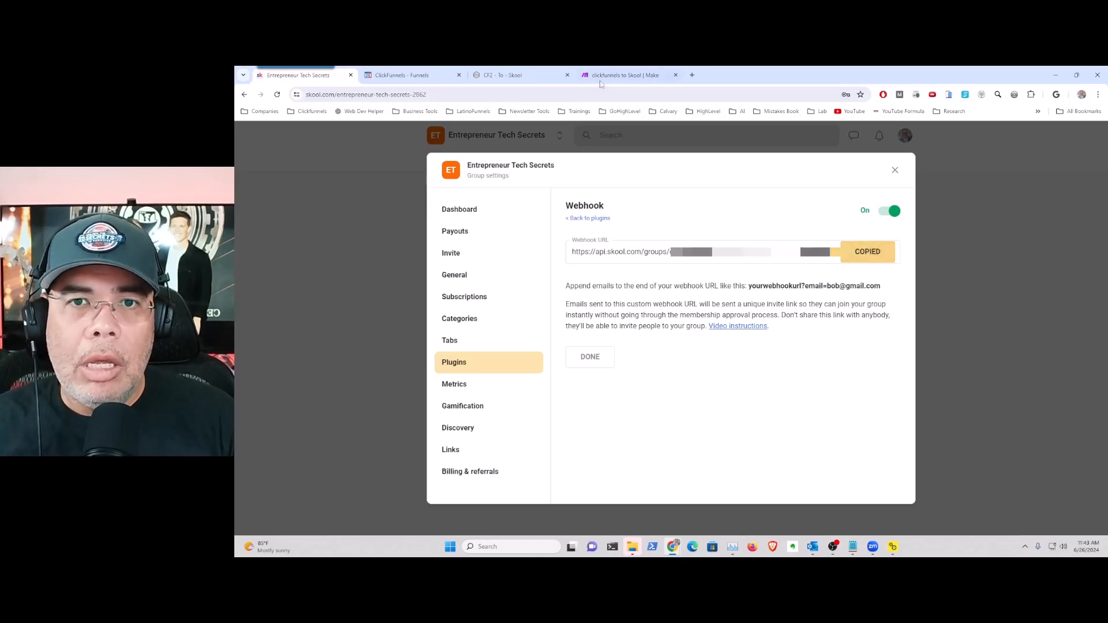
pyautogui.click(622, 75)
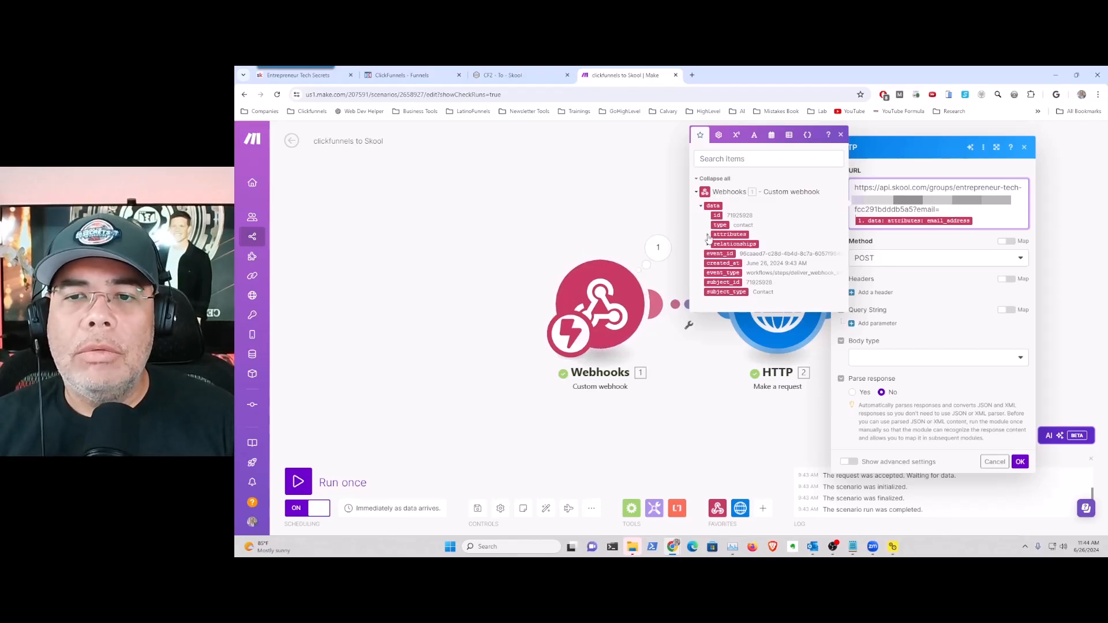
# Confirm the HTTP request with the Skool URL, save the scenario, and return to its overview.
pyautogui.click(707, 235)
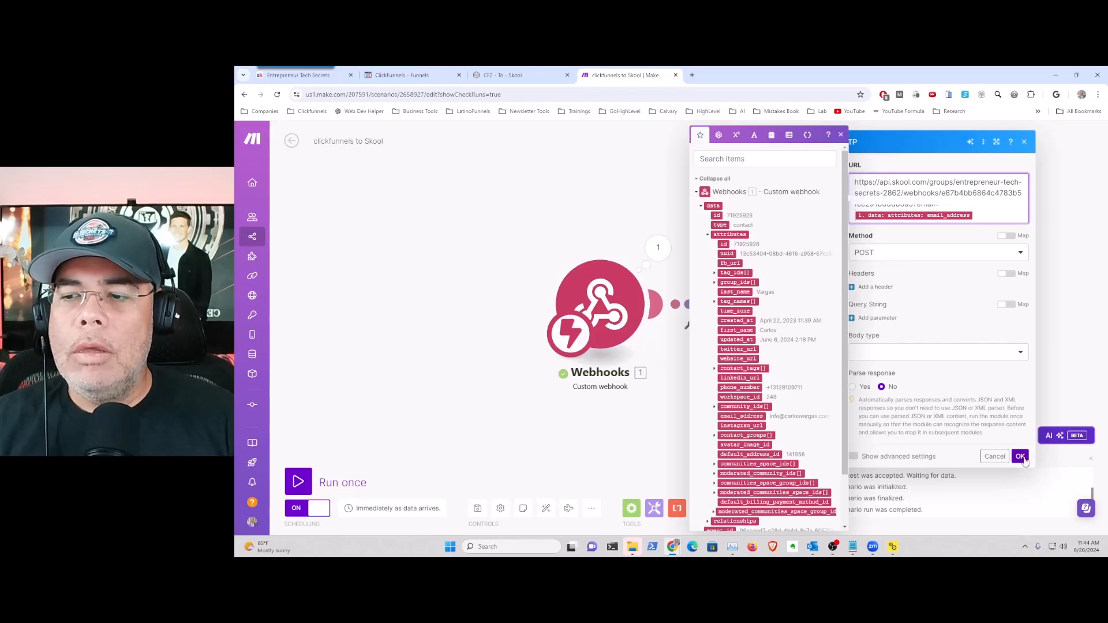
pyautogui.click(1020, 456)
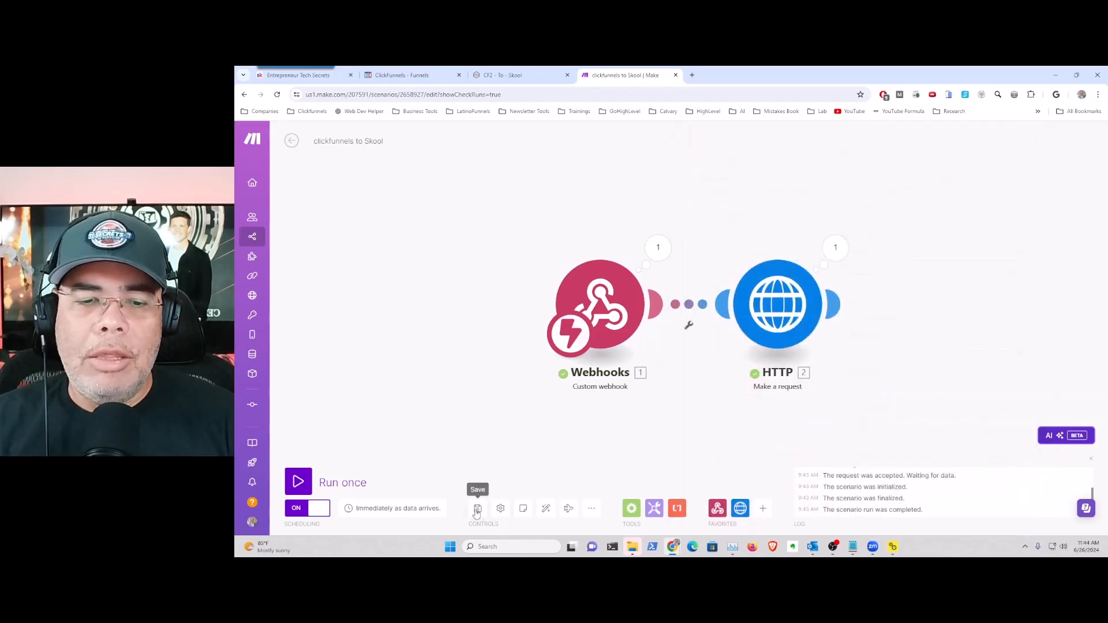
pyautogui.click(477, 508)
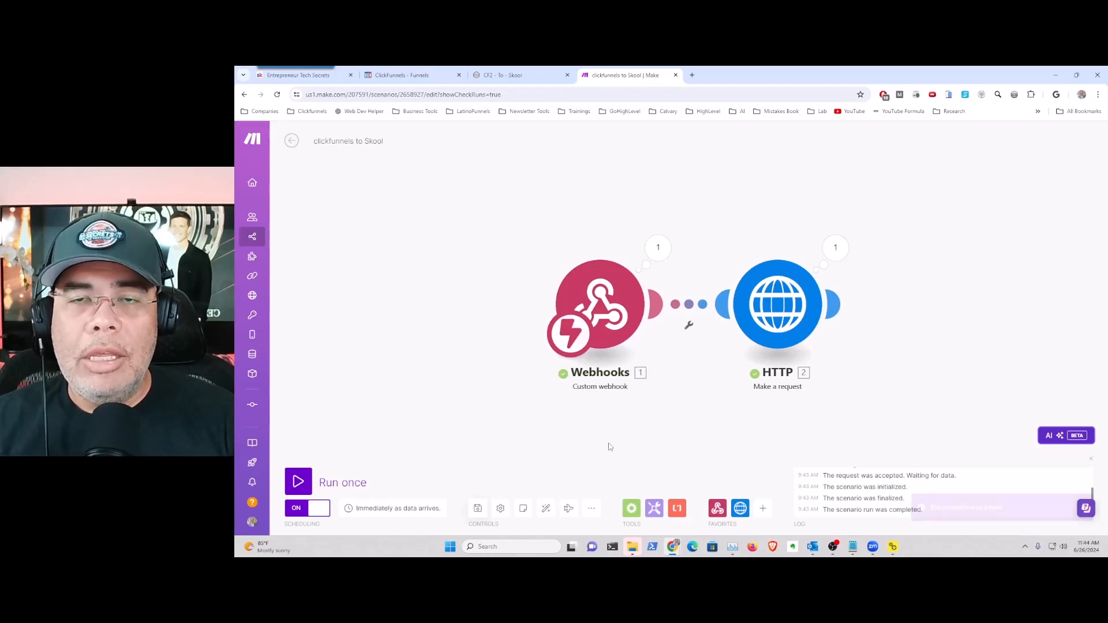
pyautogui.click(477, 508)
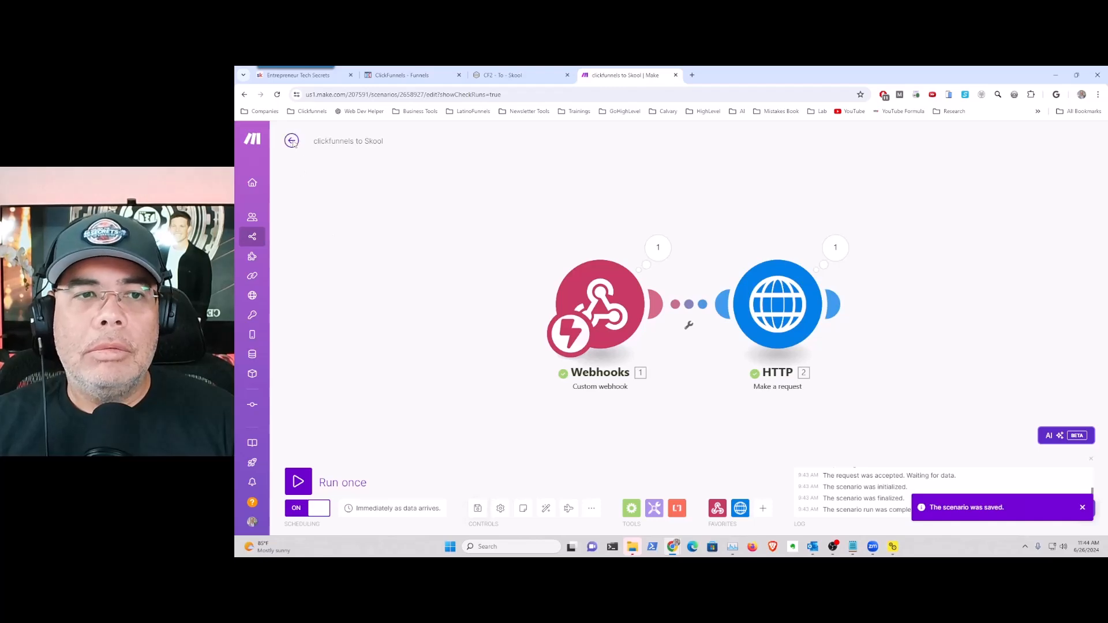
pyautogui.click(338, 165)
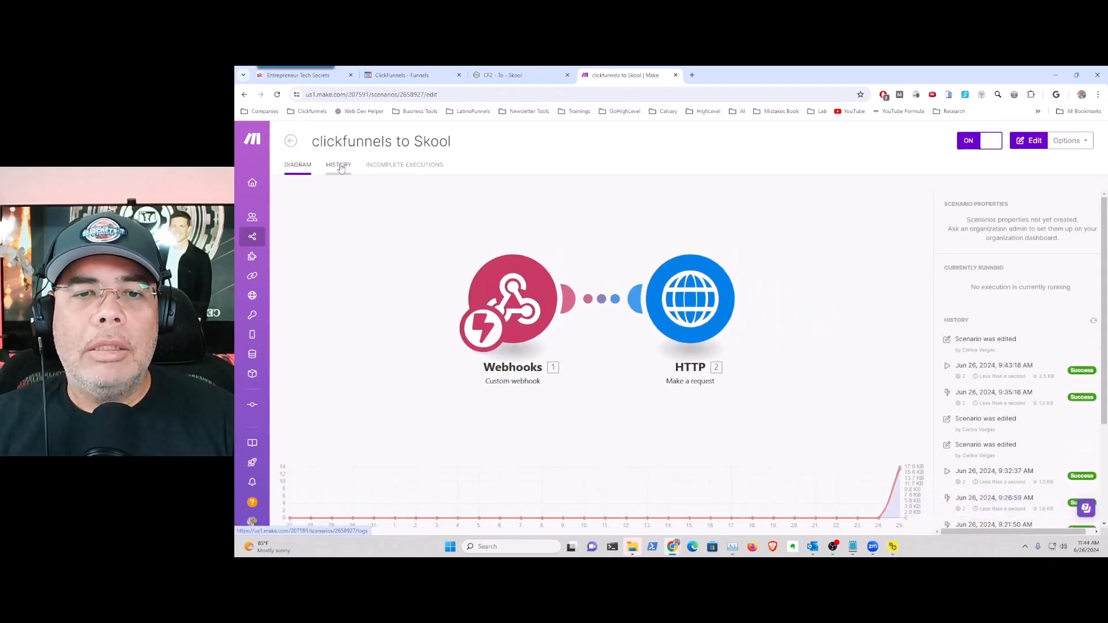
# Submit the opt-in form again and open details of the newest successful run showing status 200.
pyautogui.click(338, 165)
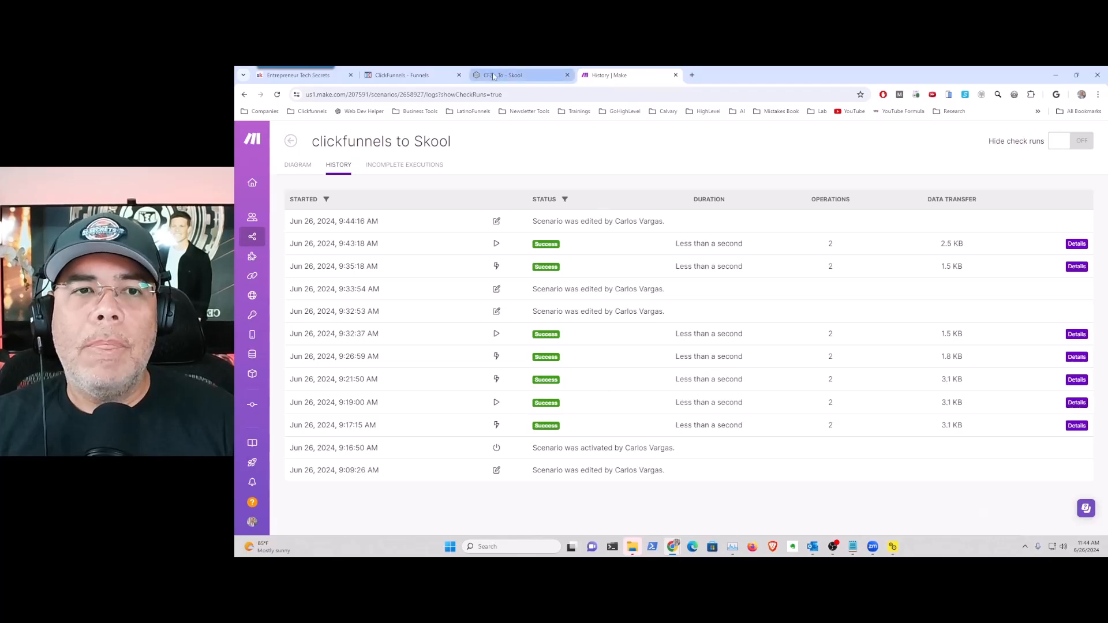
pyautogui.click(520, 75)
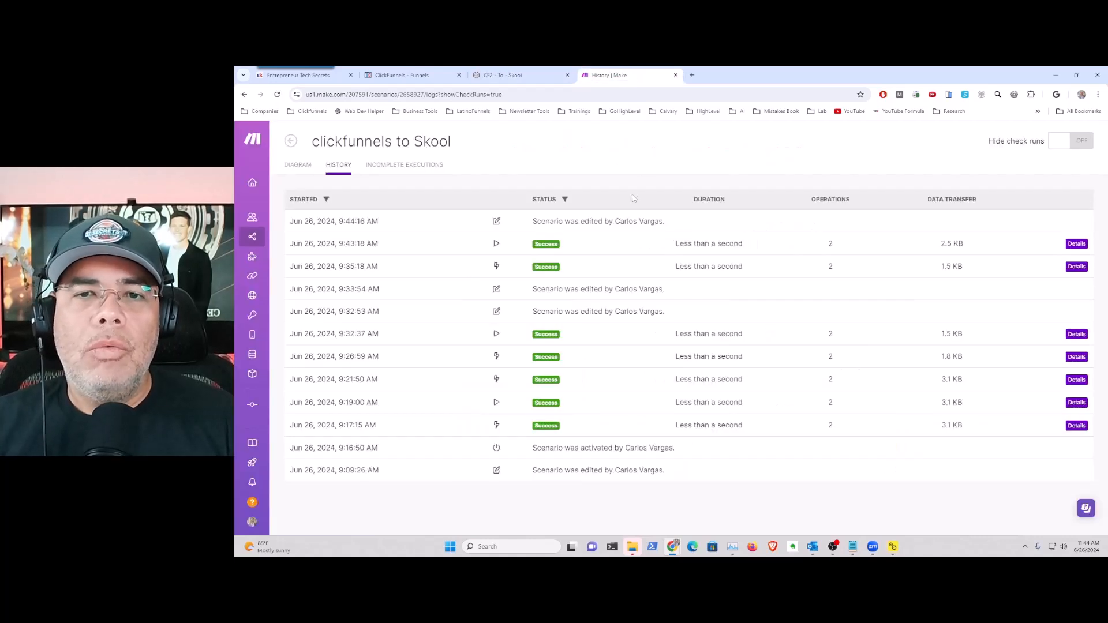
pyautogui.moveTo(661, 193)
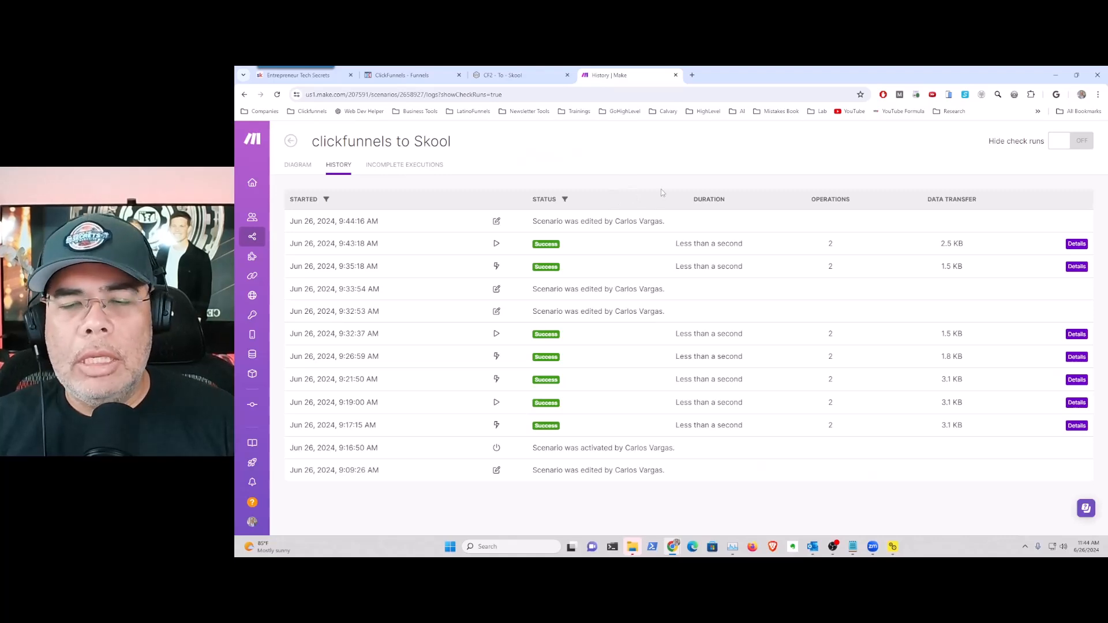
pyautogui.moveTo(650, 228)
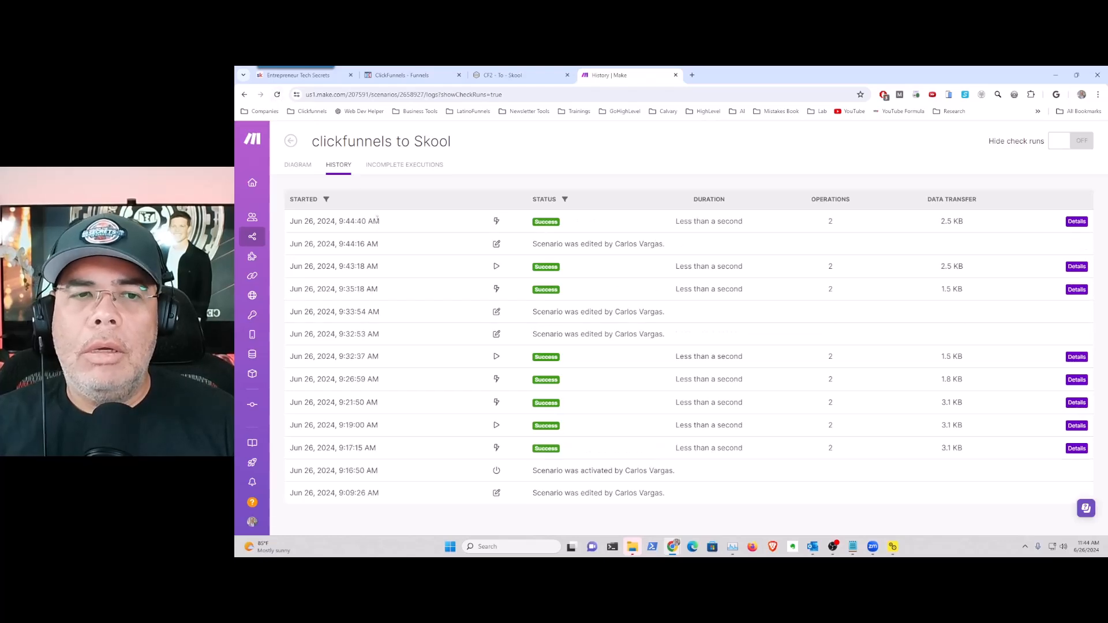
pyautogui.moveTo(504, 222)
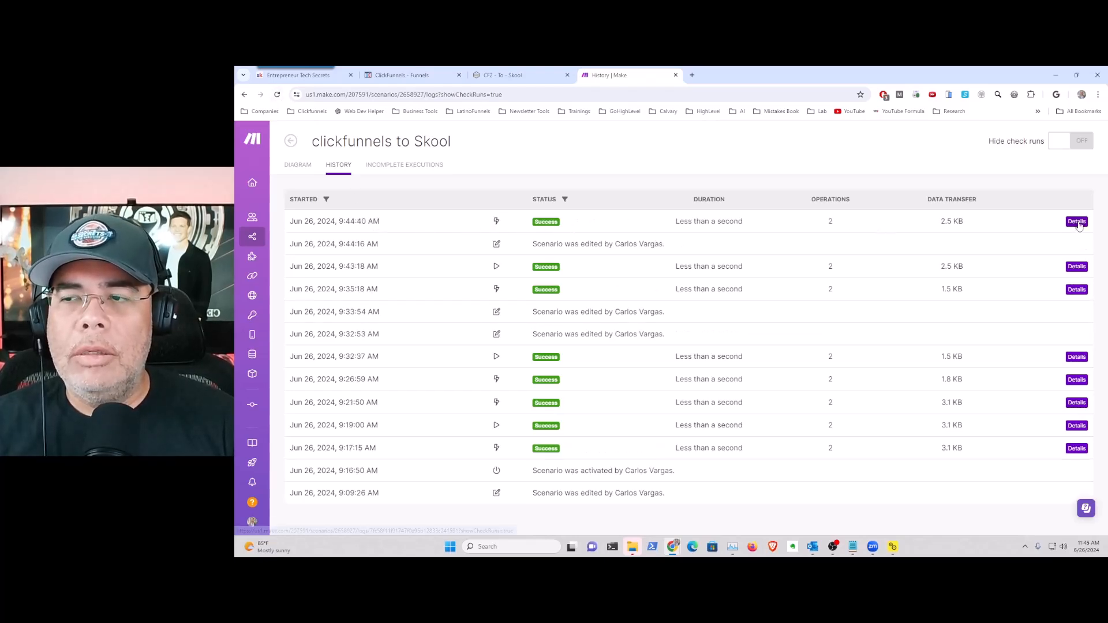
pyautogui.click(1075, 222)
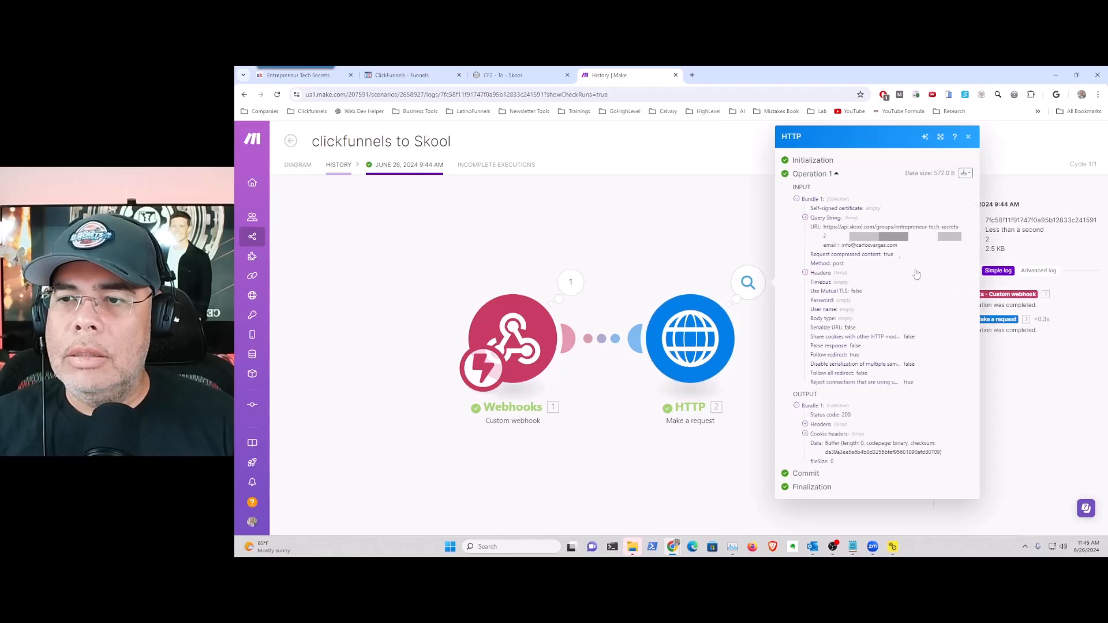
pyautogui.moveTo(959, 335)
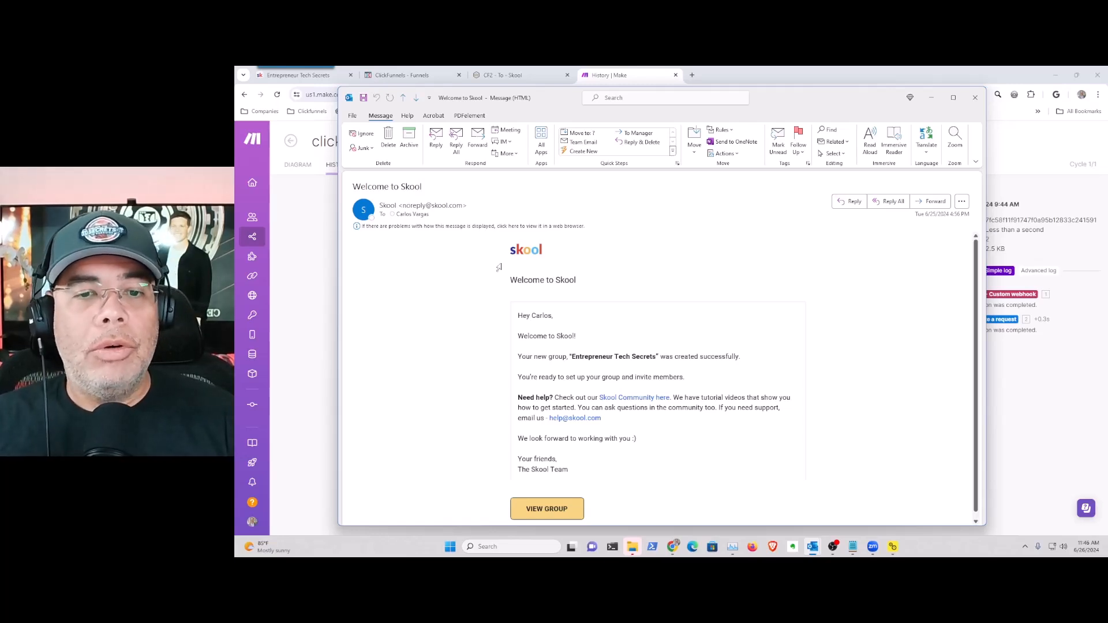
pyautogui.moveTo(585, 357)
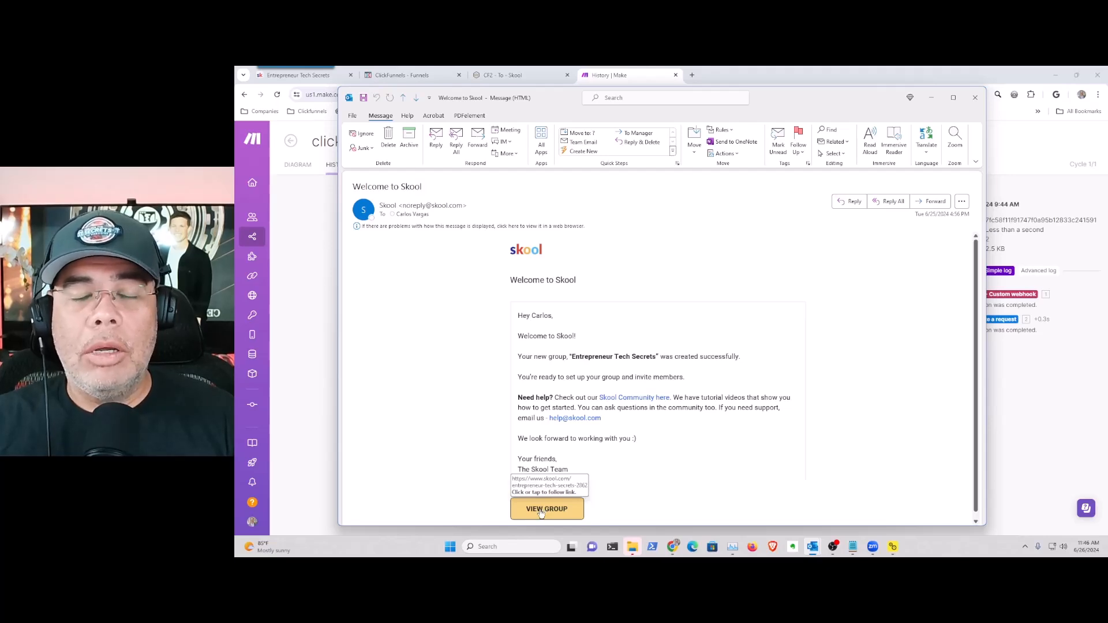
# Follow the VIEW GROUP link in the Welcome to Skool email to load the group page.
pyautogui.click(546, 509)
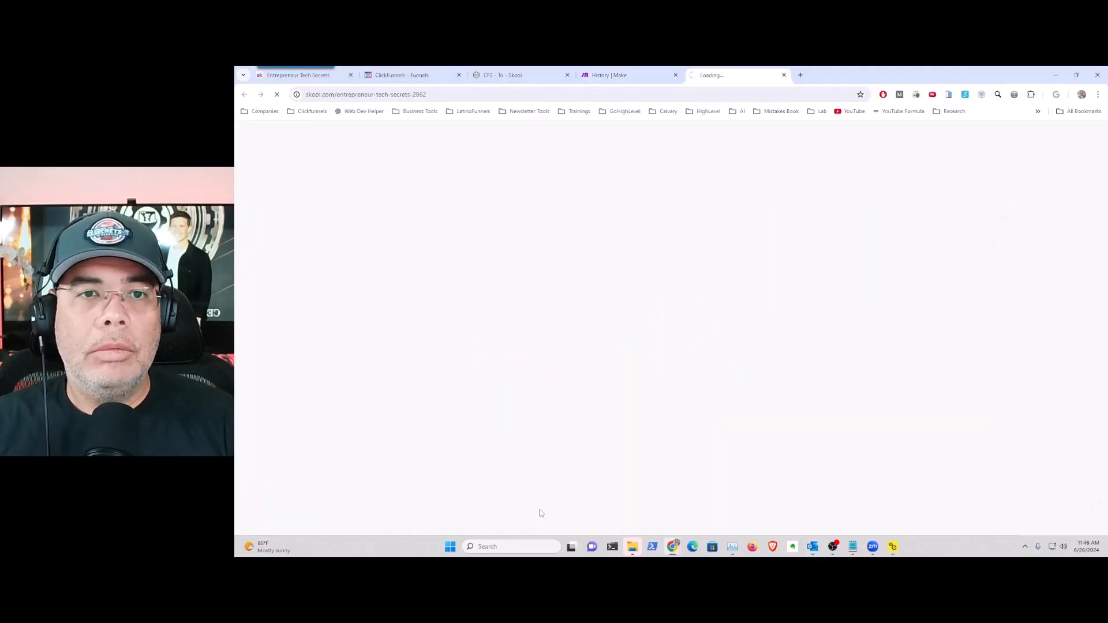